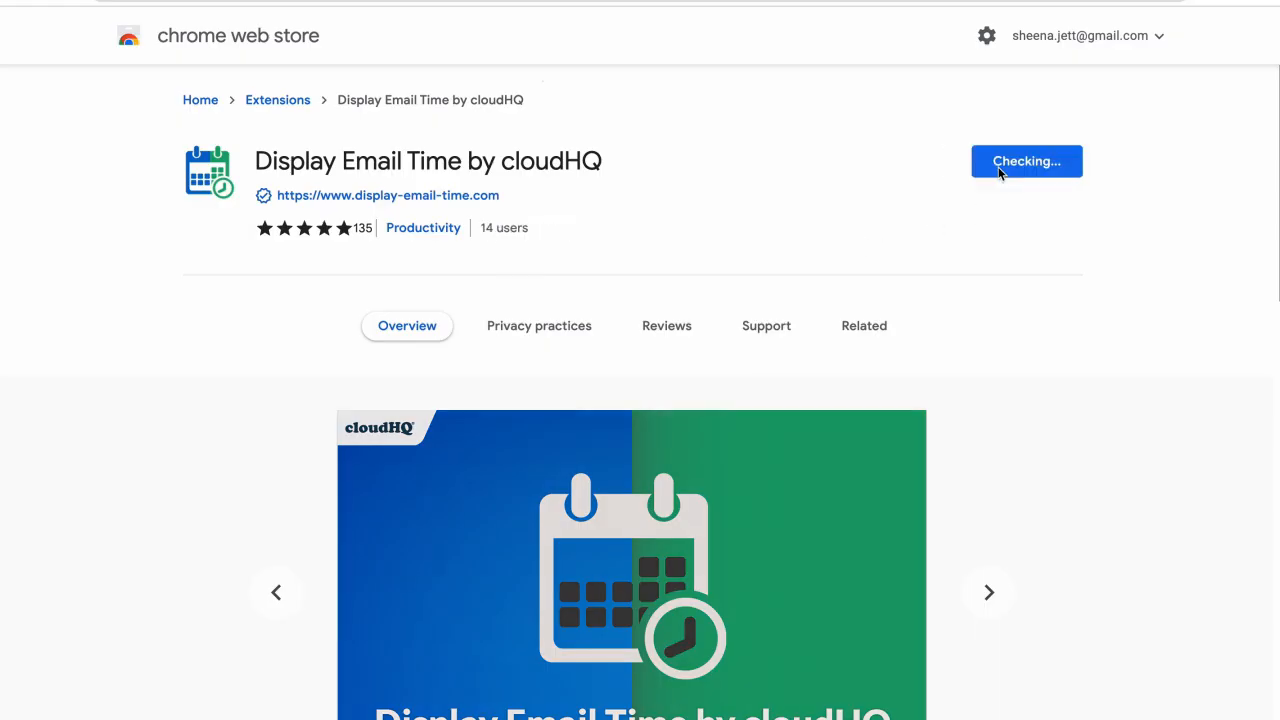
Step: Add Display Email Time by cloudHQ to Chrome and confirm the installation
{"action": "left_click", "coordinate": [1026, 160]}
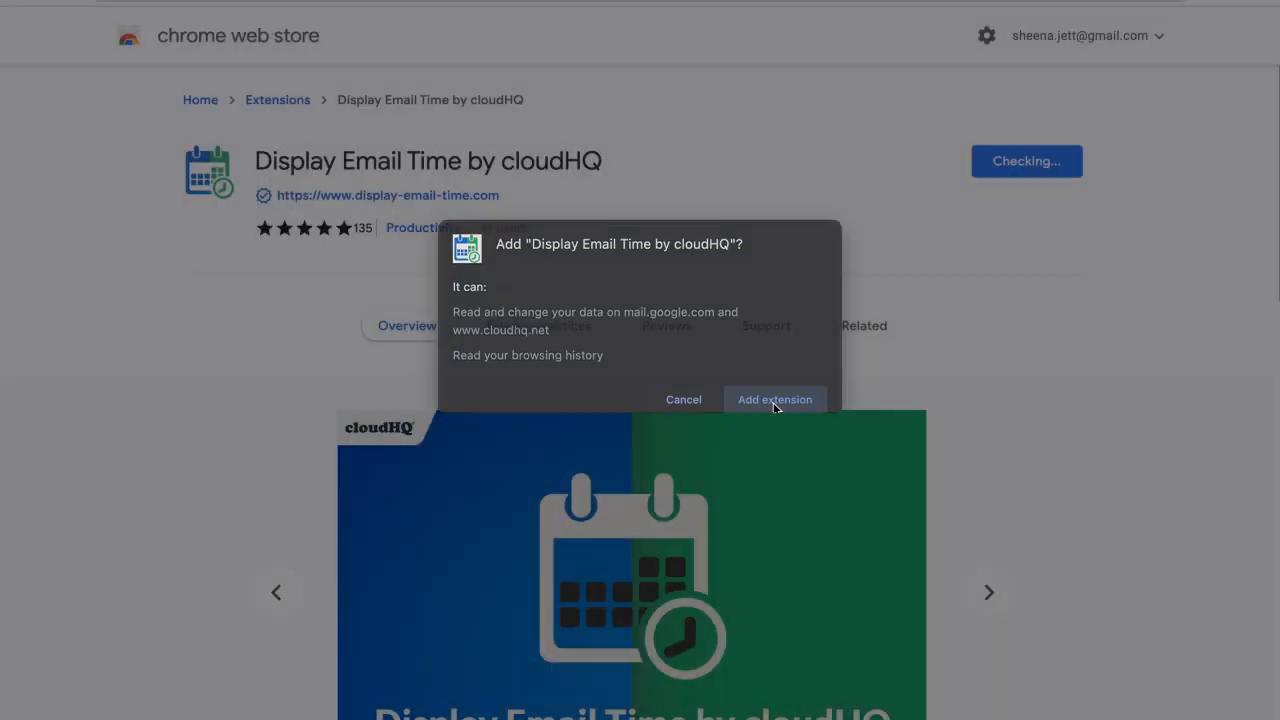
{"action": "left_click", "coordinate": [776, 400]}
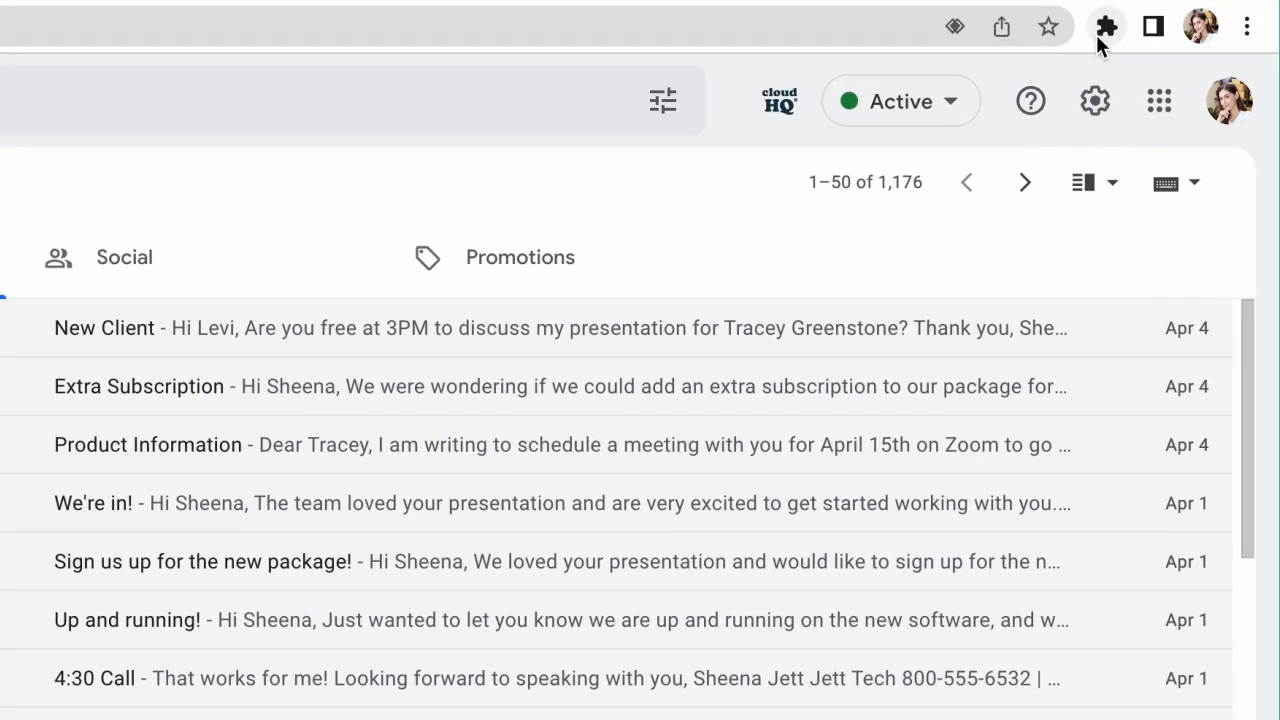
Step: Pin Display Email Time by cloudHQ to the toolbar from the Extensions menu
{"action": "left_click", "coordinate": [1108, 26]}
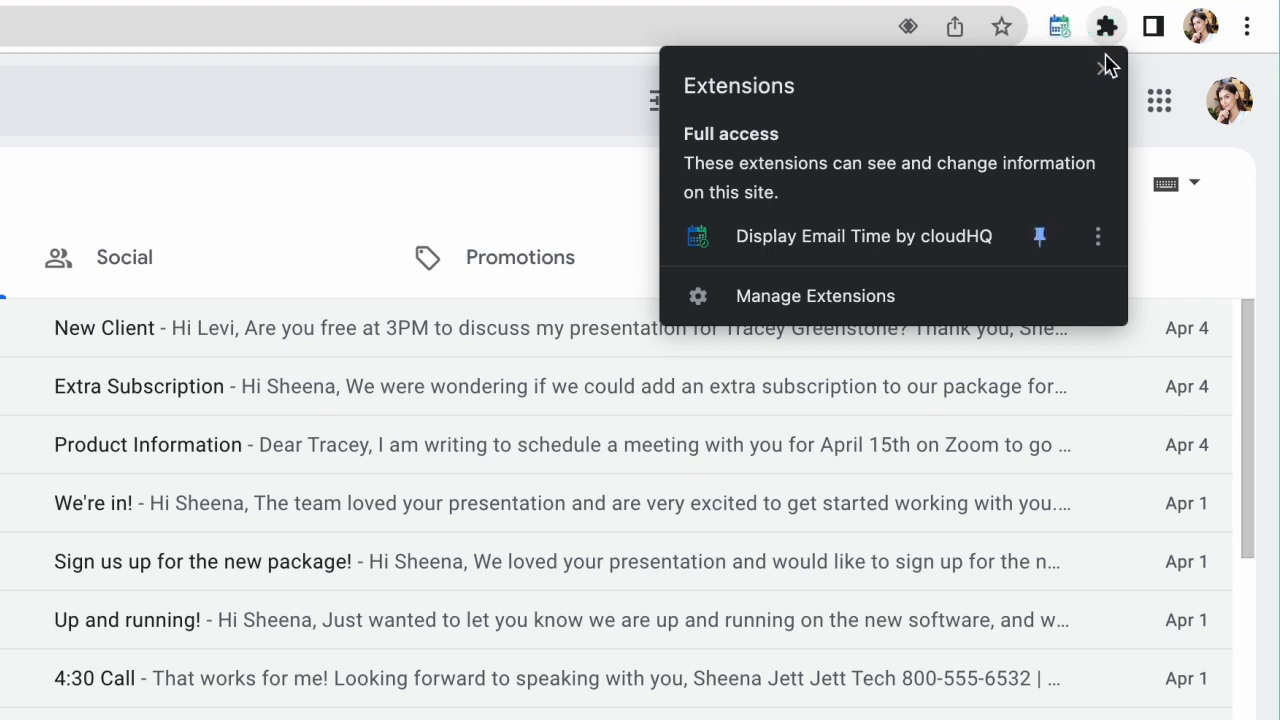
{"action": "left_click", "coordinate": [1102, 26]}
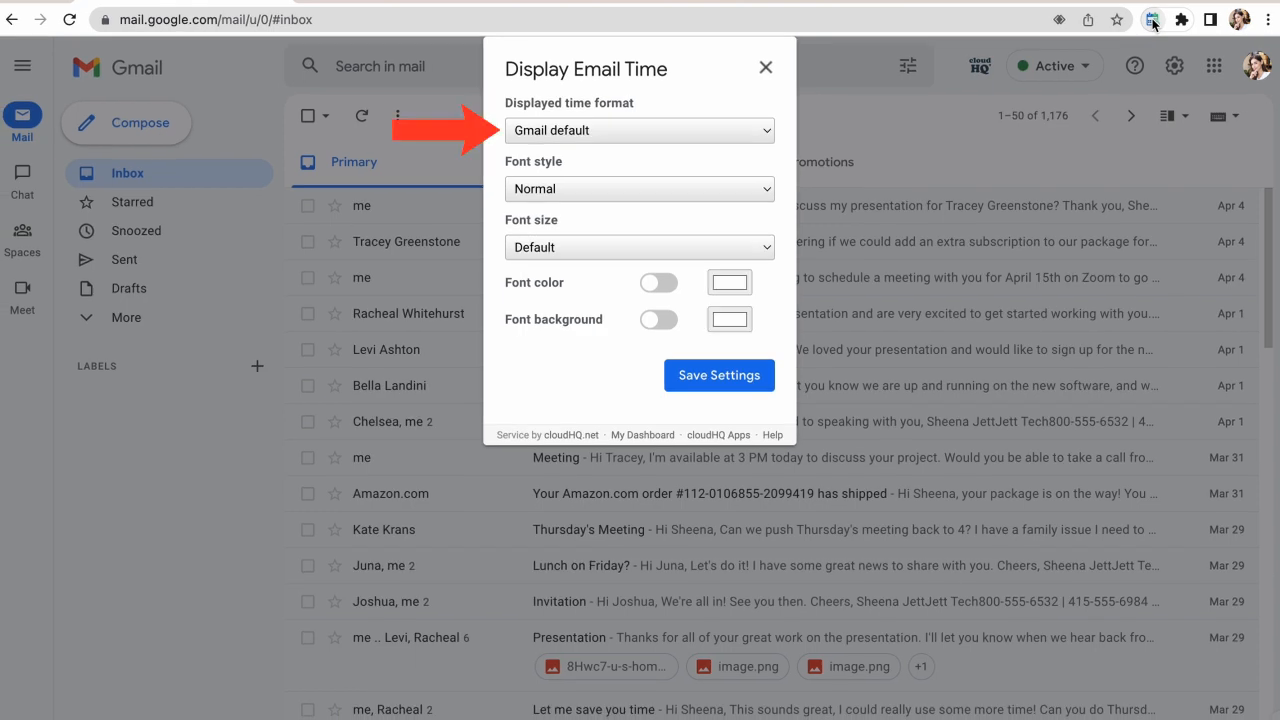
Step: Set displayed time format to 'Tue, May 31, 2022 12:15 PM' and font style to Bold
{"action": "left_click", "coordinate": [638, 130]}
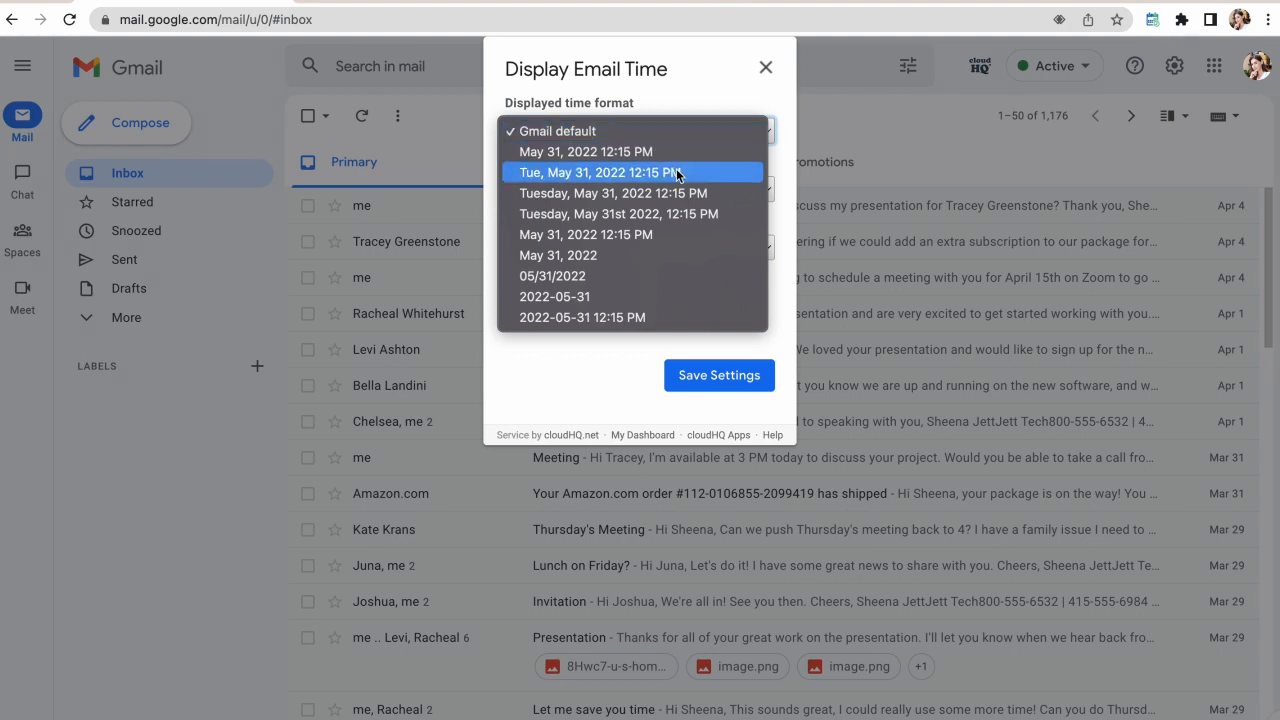
{"action": "left_click", "coordinate": [632, 172]}
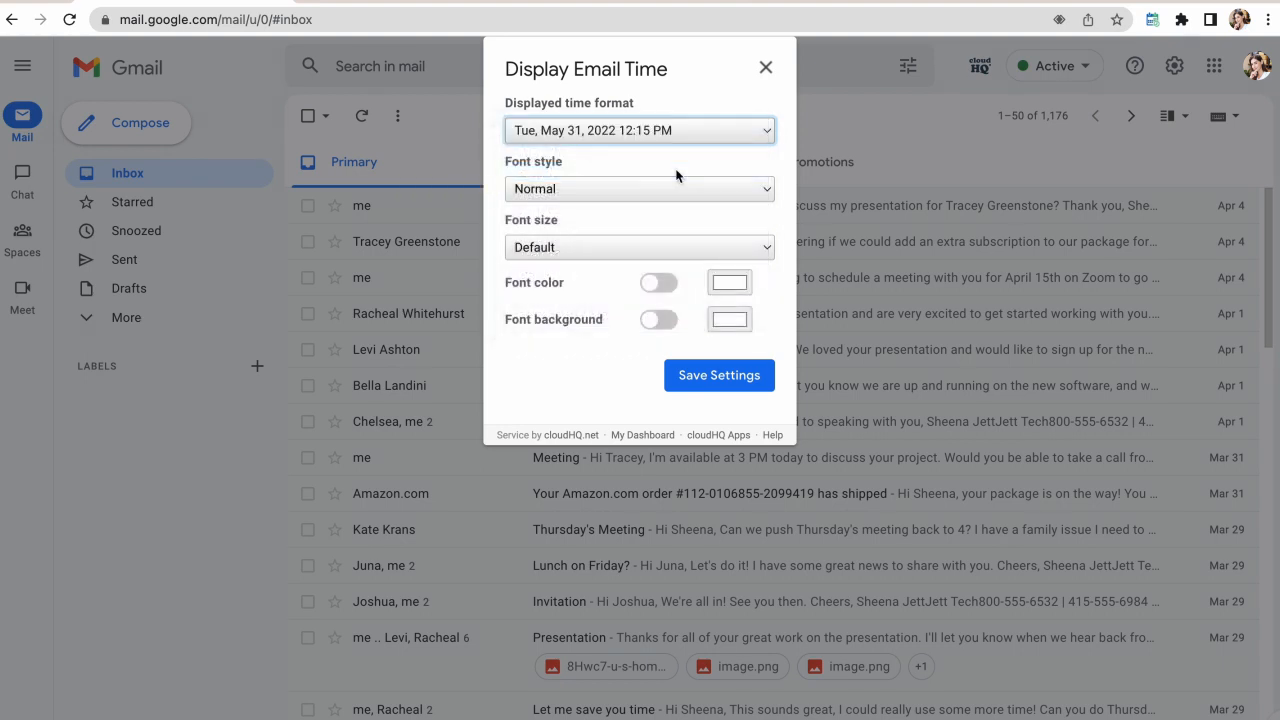
{"action": "left_click", "coordinate": [640, 188]}
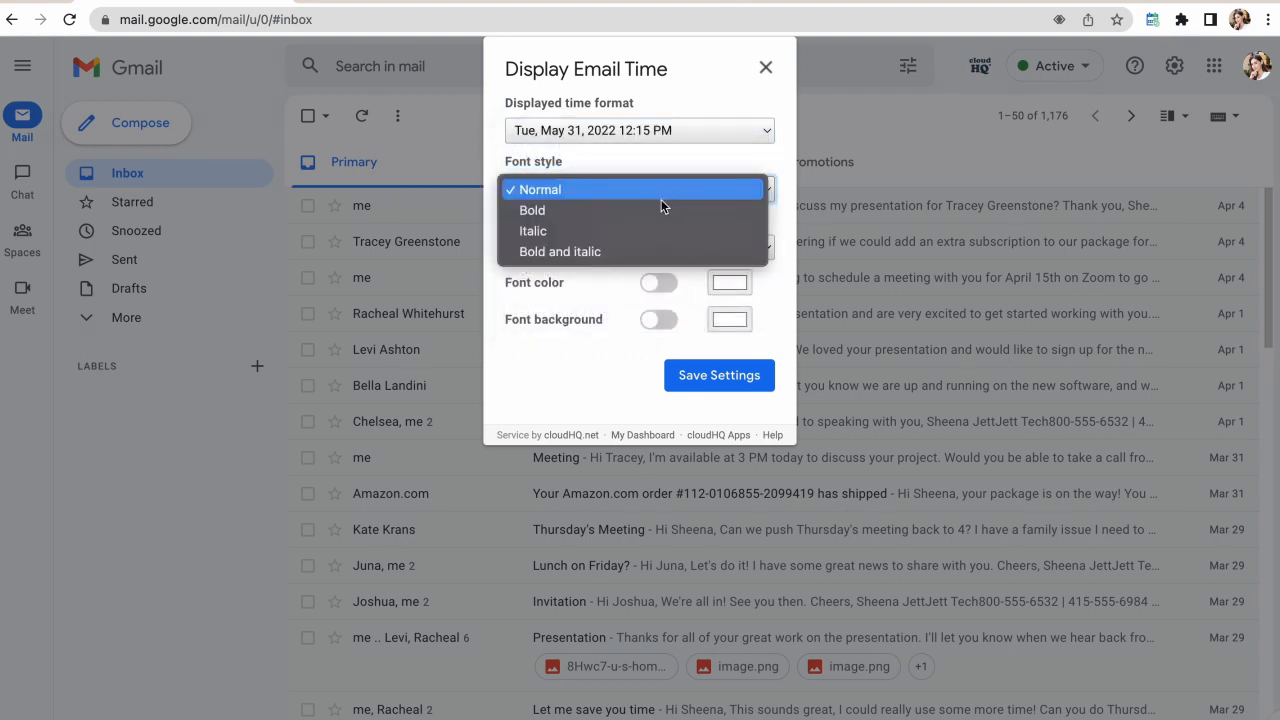
{"action": "left_click", "coordinate": [532, 210]}
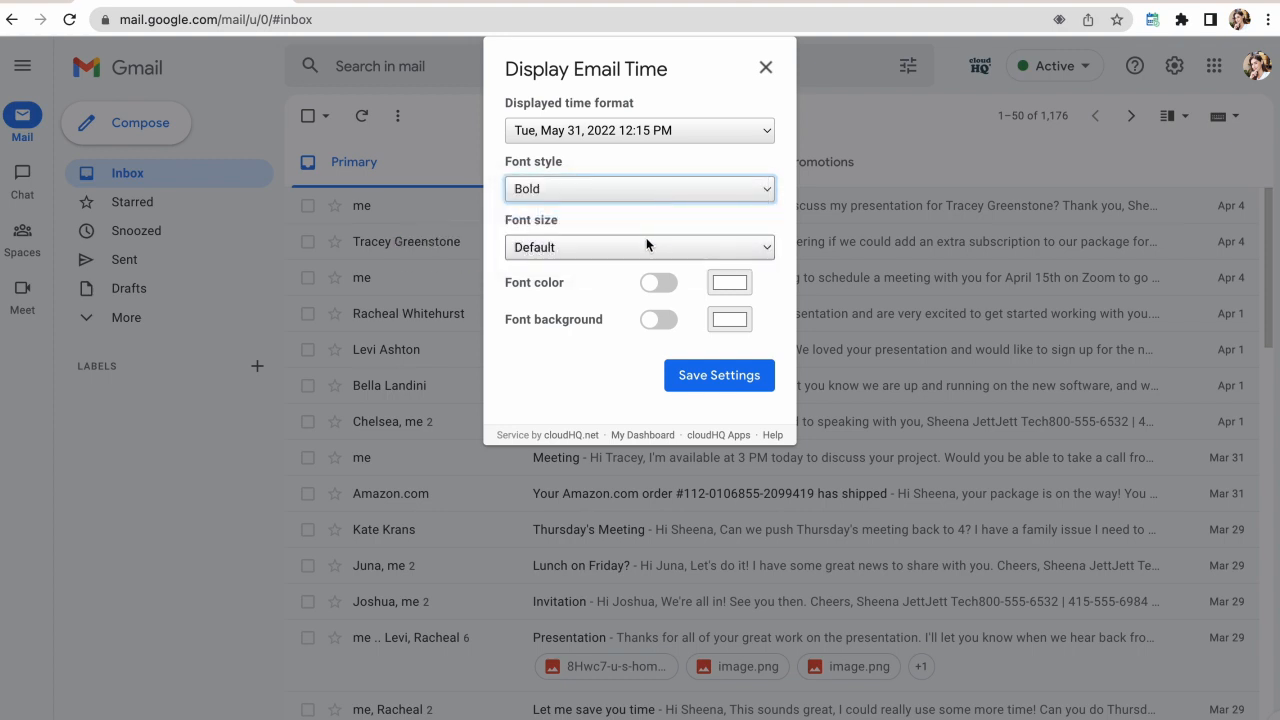
{"action": "left_click", "coordinate": [638, 248]}
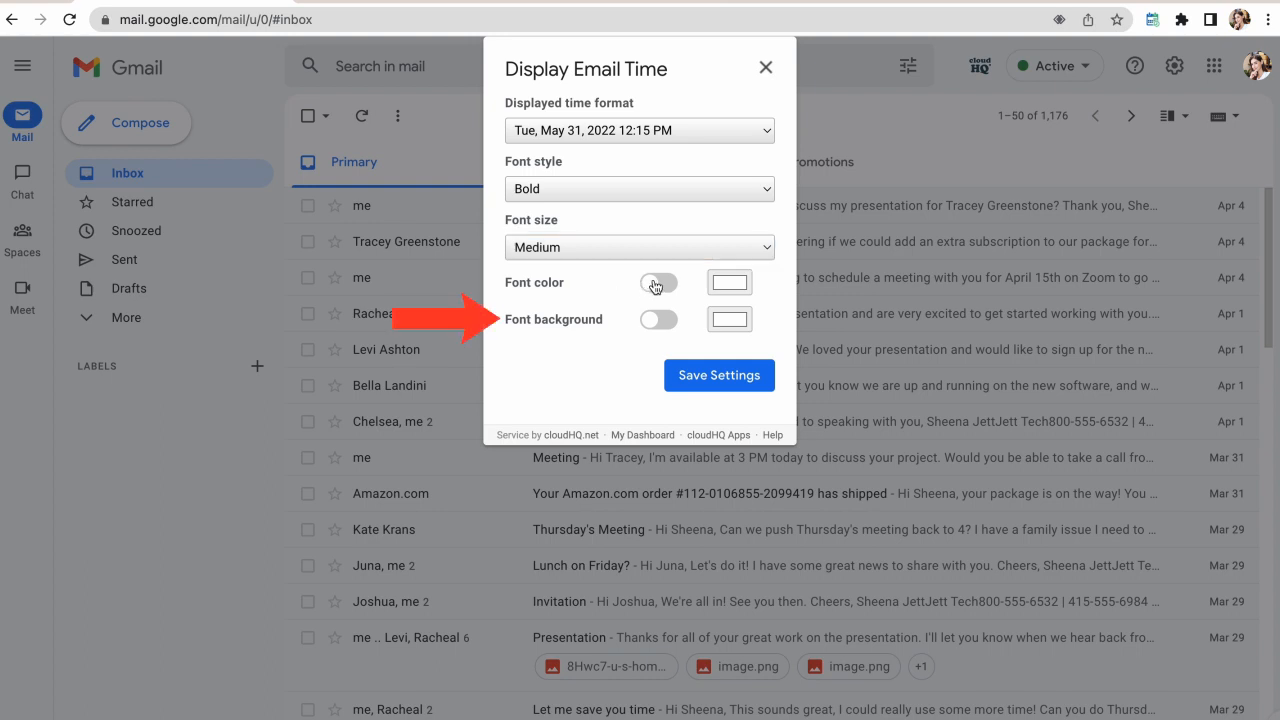
Step: Enable red font color and yellow font background, then save the settings
{"action": "left_click", "coordinate": [658, 282]}
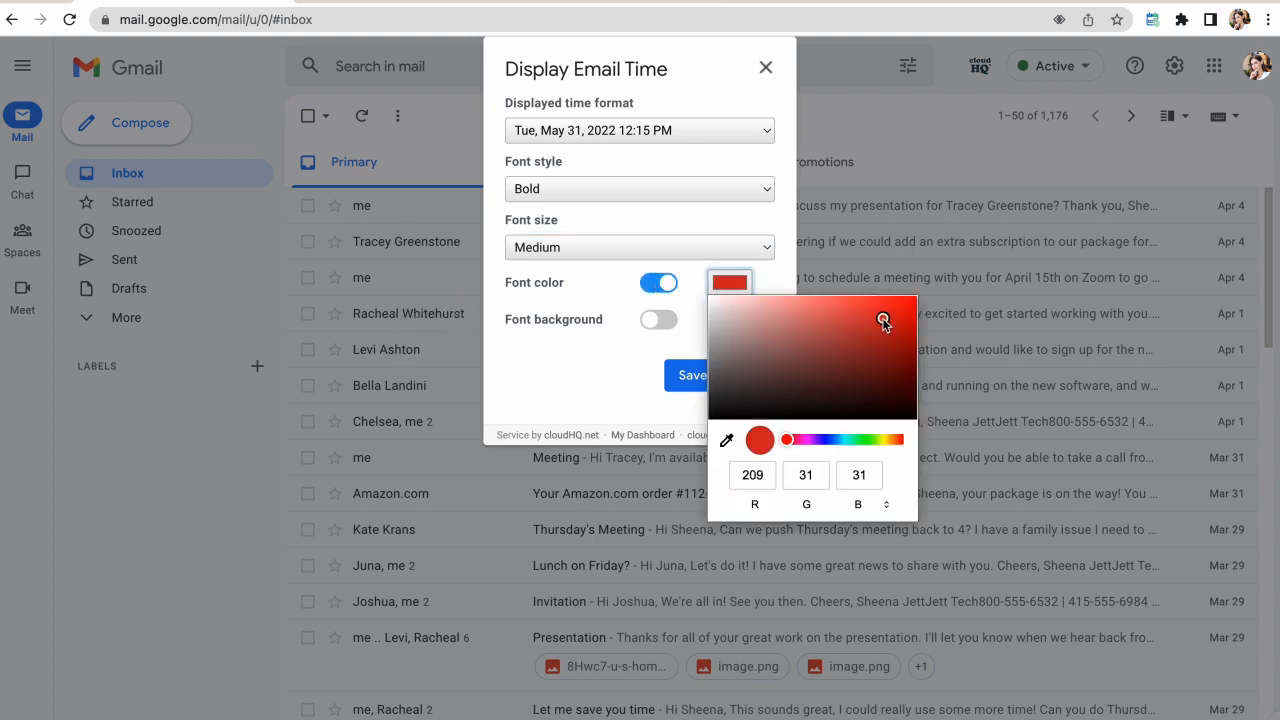
{"action": "left_click", "coordinate": [658, 320]}
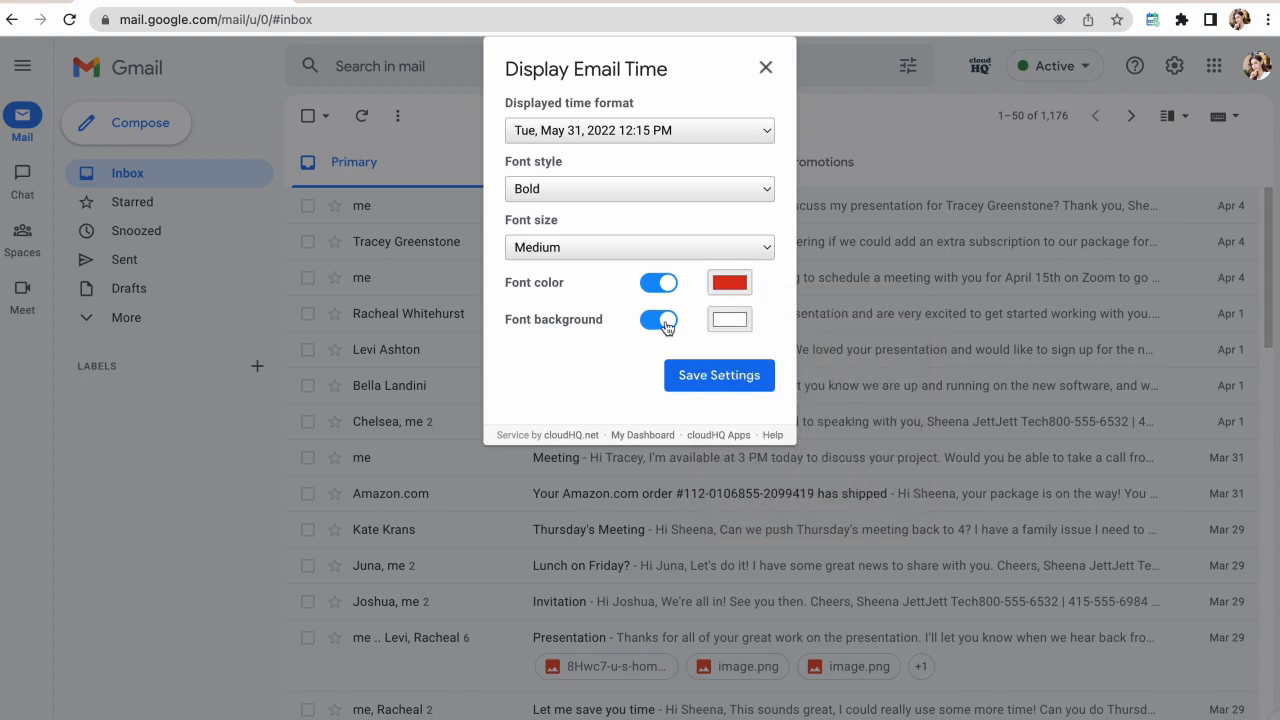
{"action": "left_click", "coordinate": [728, 318]}
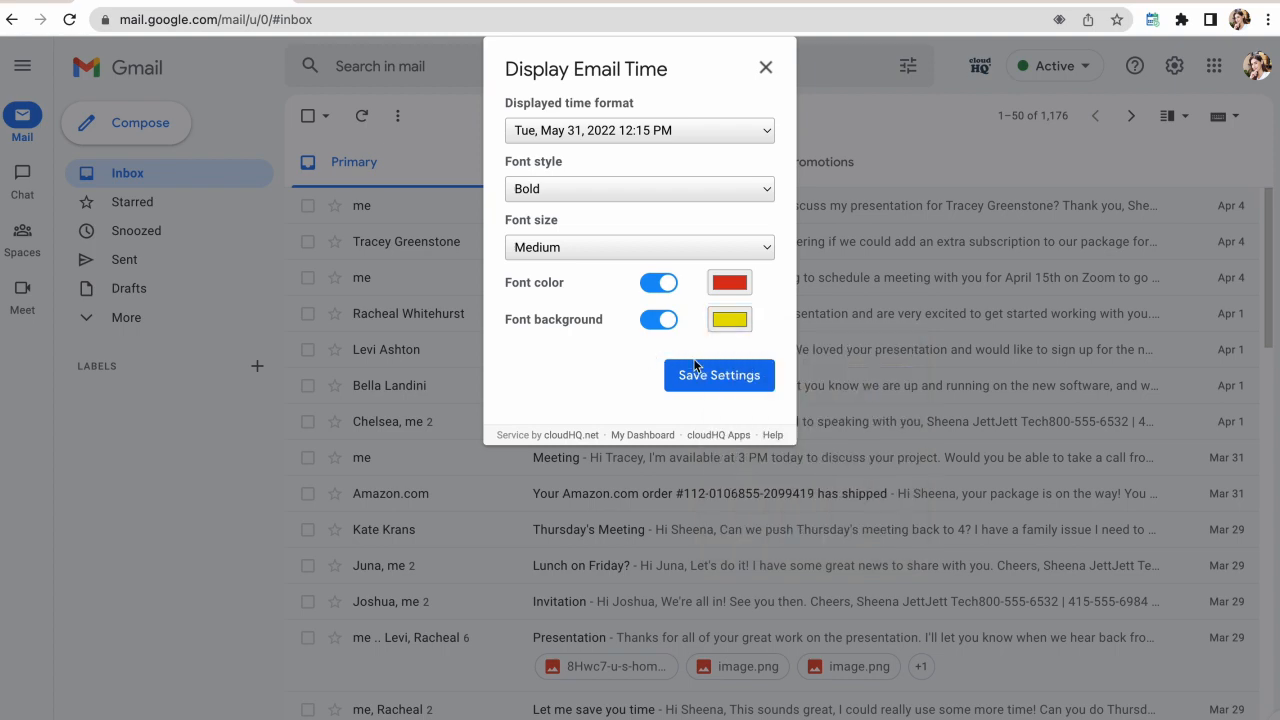
{"action": "left_click", "coordinate": [720, 376]}
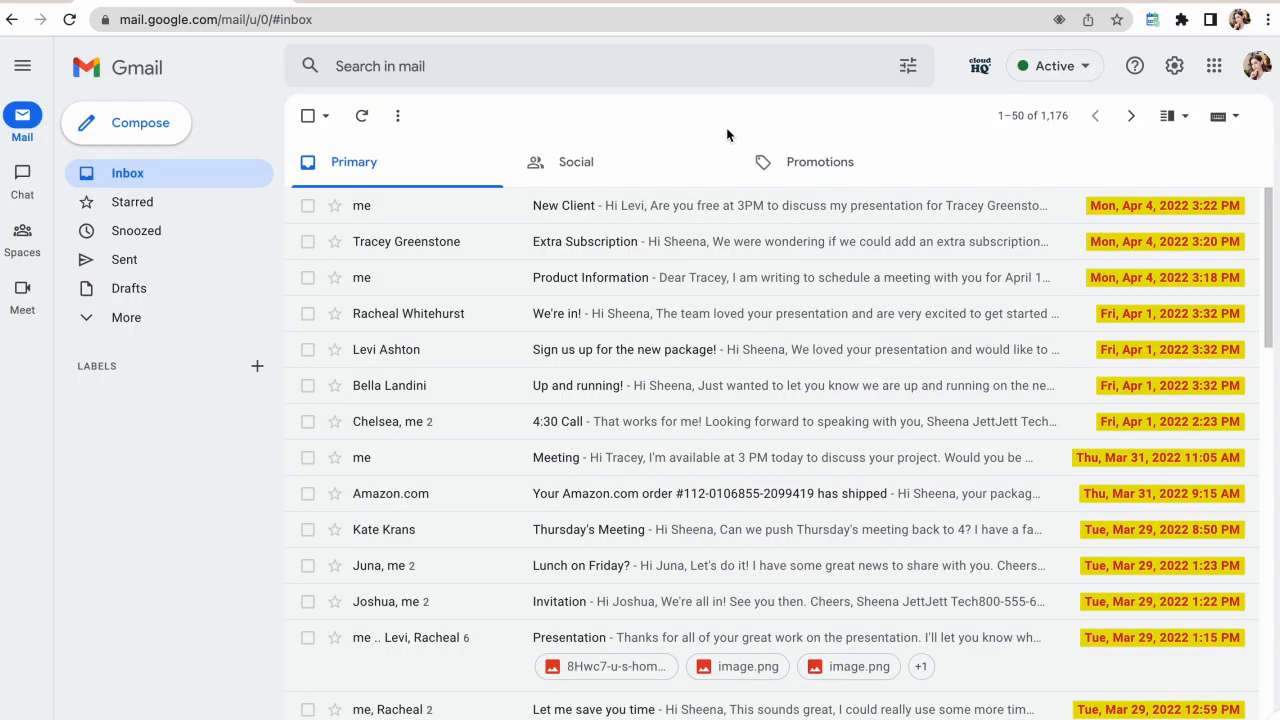